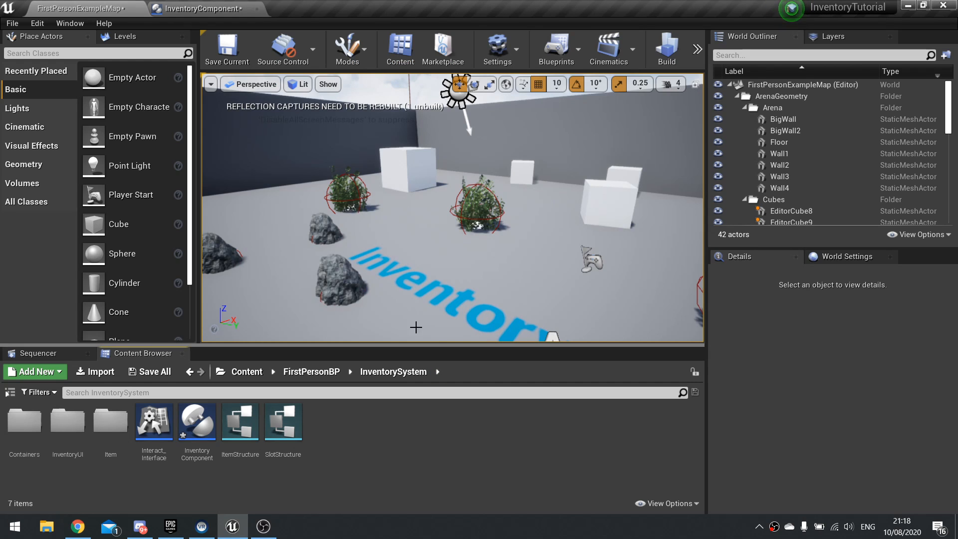
pyautogui.moveTo(406, 272)
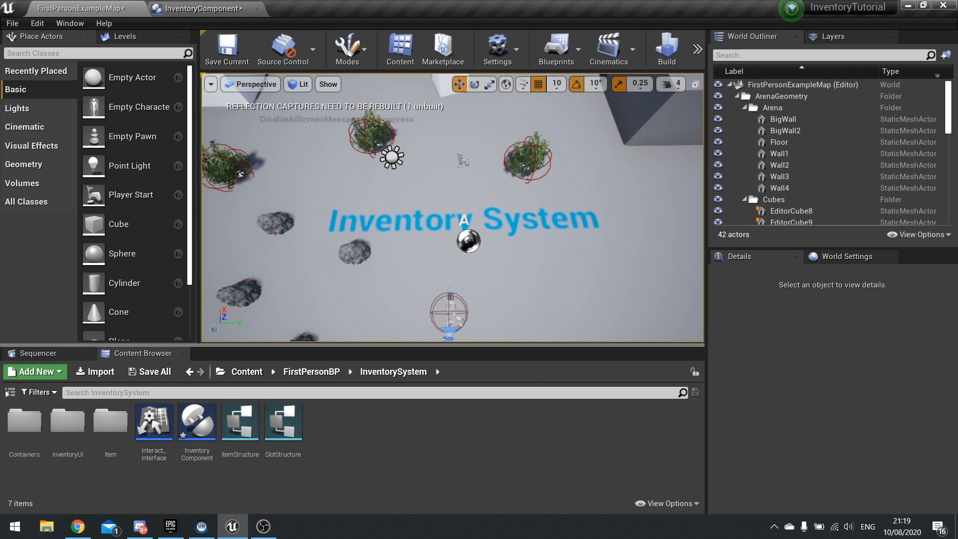
# - Look around the level, then switch to the InventoryComponent blueprint
pyautogui.moveTo(452, 207); pyautogui.dragTo(427, 171)
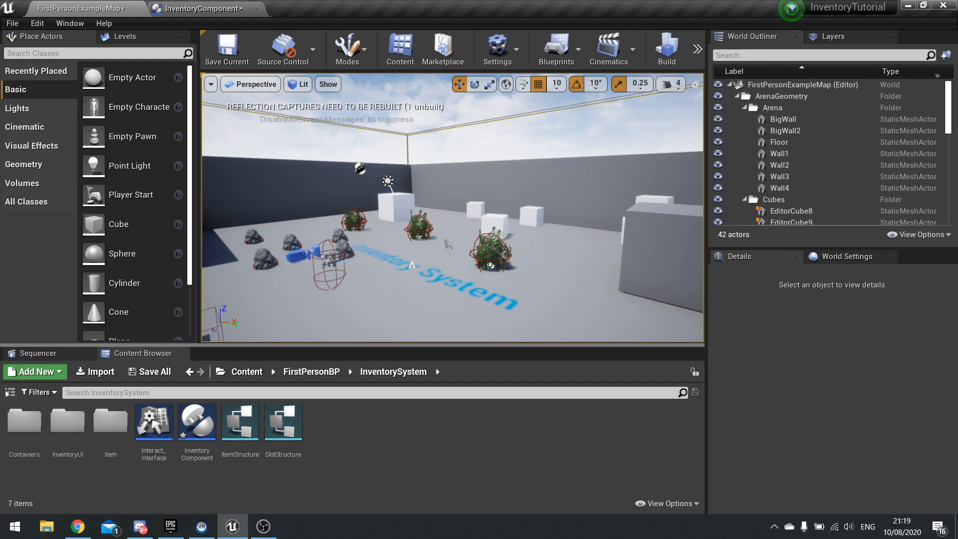
pyautogui.moveTo(452, 207); pyautogui.dragTo(452, 275)
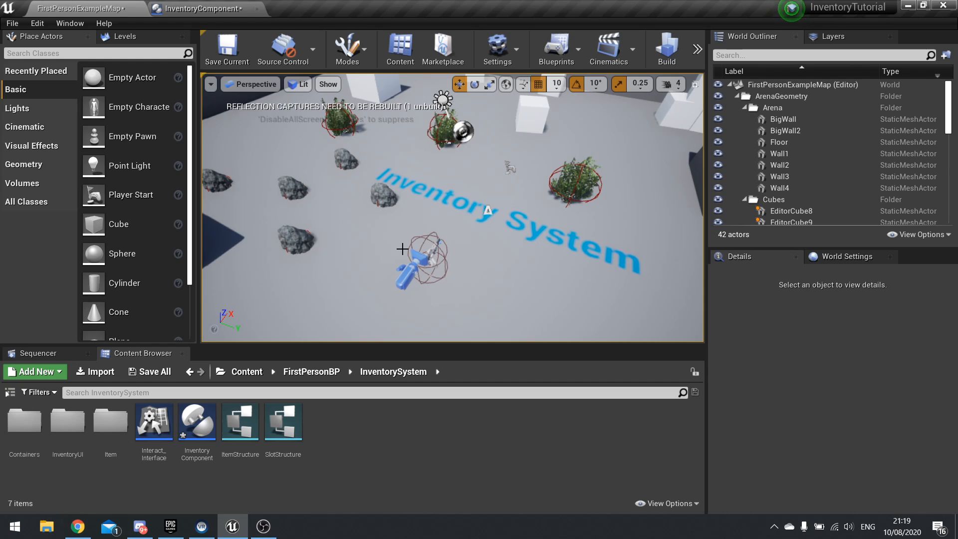
pyautogui.click(198, 8)
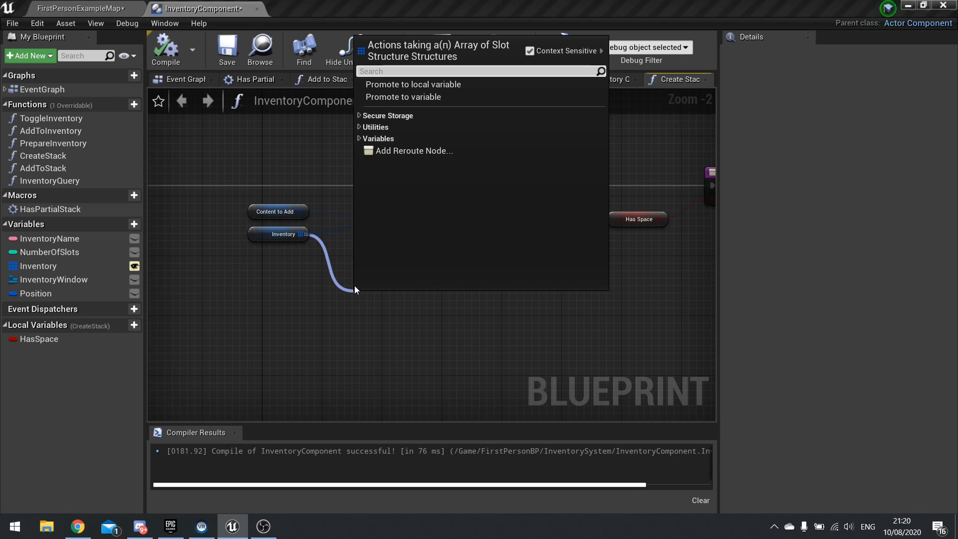
# - Add a Find node on Inventory fed by a Make SlotStructure, placed beside Set Array Elem
pyautogui.click(404, 100)
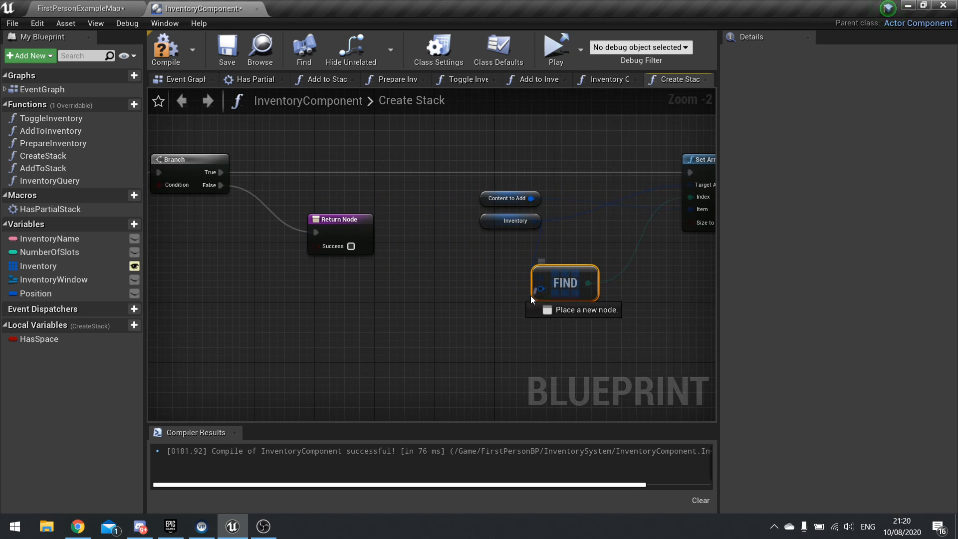
pyautogui.write('mak')
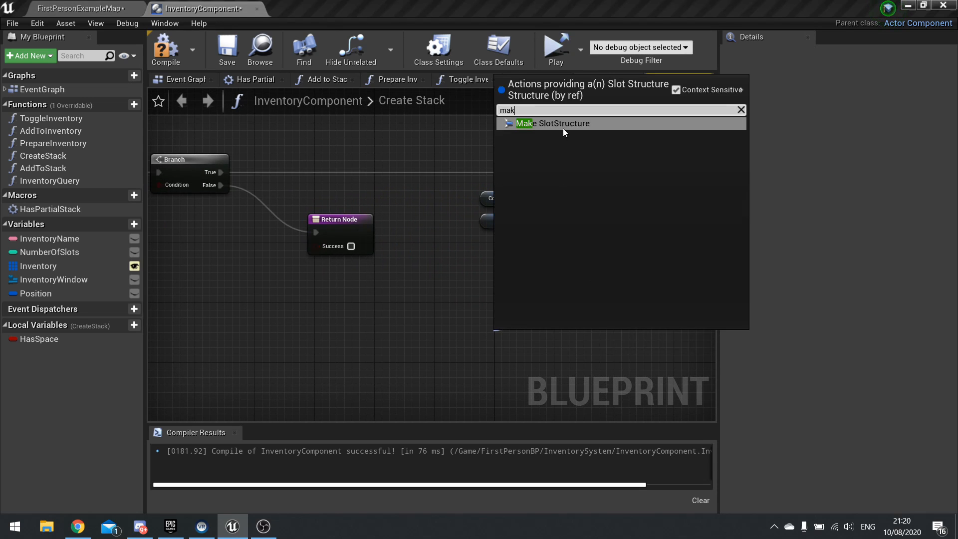
pyautogui.click(553, 123)
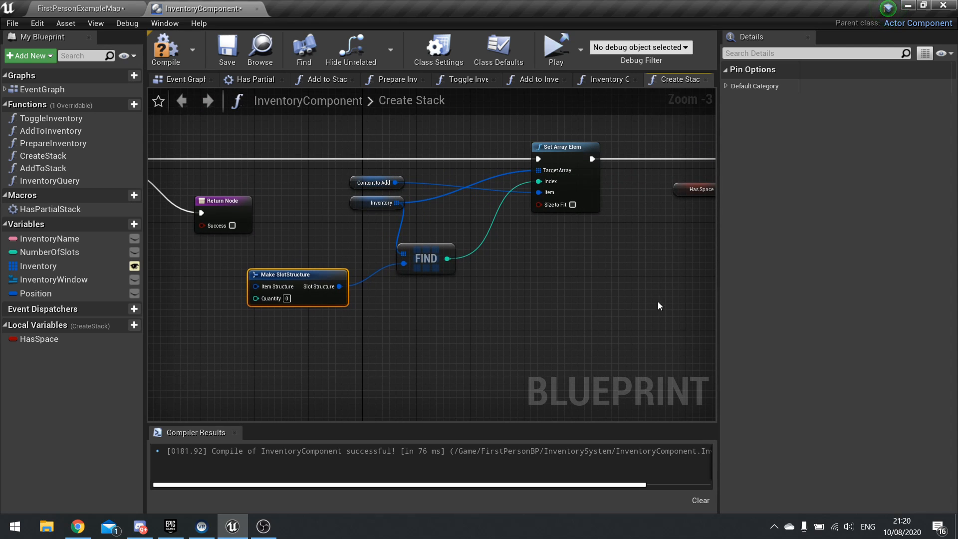
pyautogui.moveTo(426, 258); pyautogui.dragTo(472, 237)
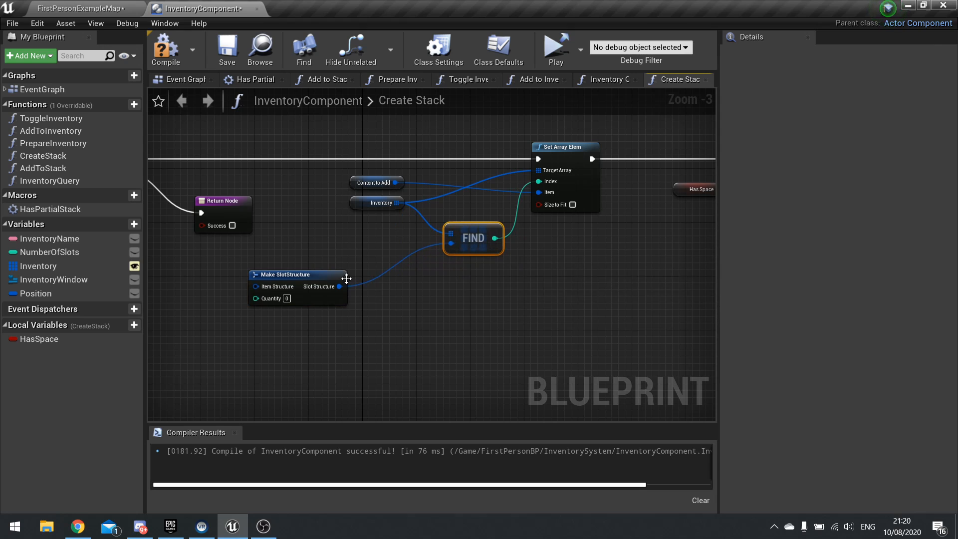
pyautogui.moveTo(297, 274); pyautogui.dragTo(359, 254)
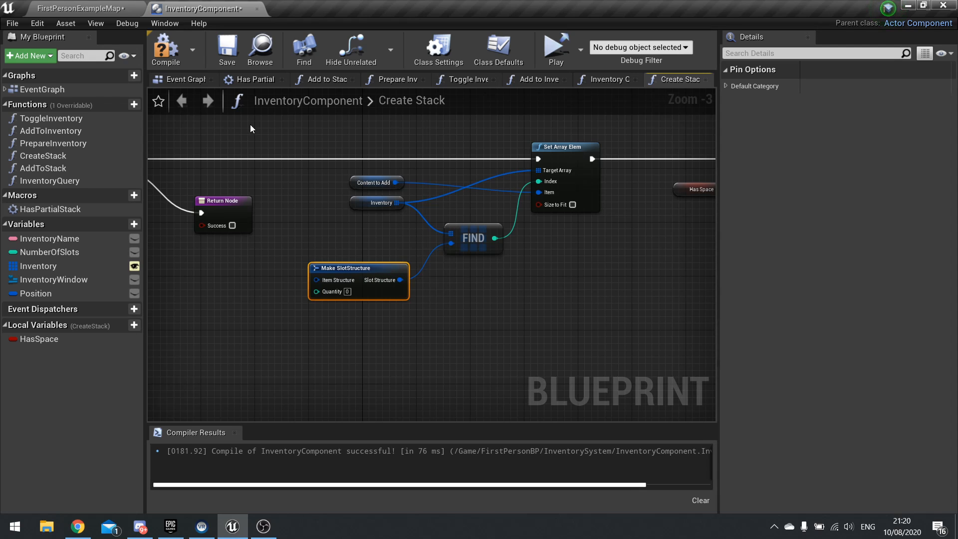
pyautogui.moveTo(266, 185)
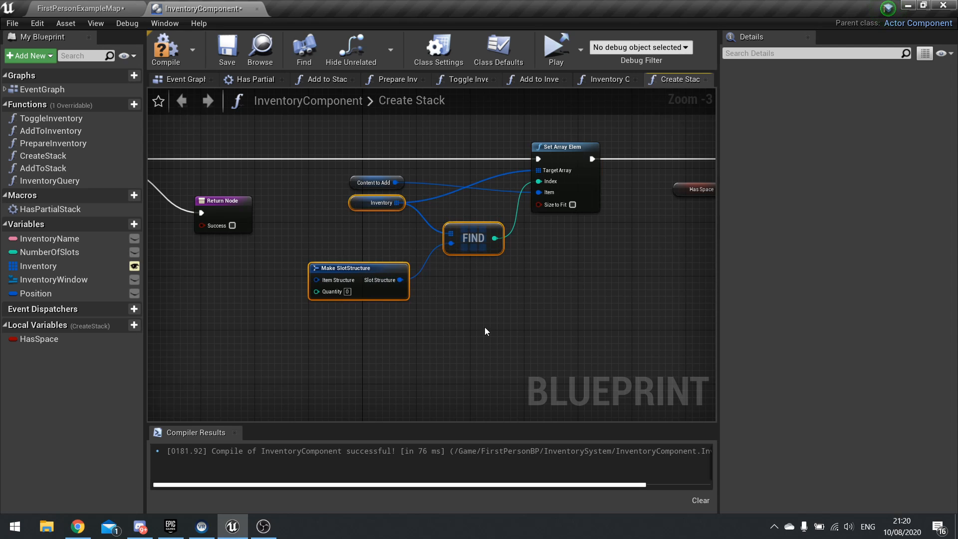
pyautogui.moveTo(410, 193)
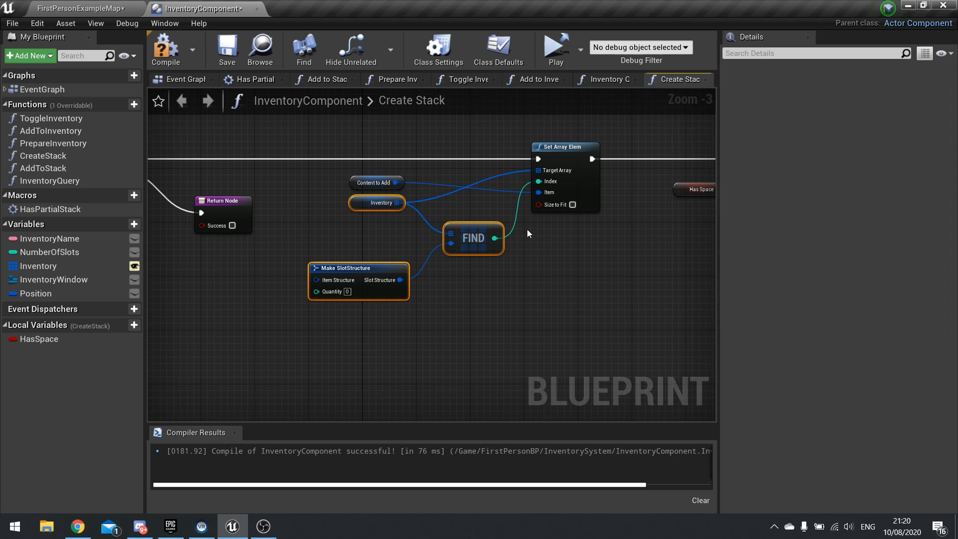
pyautogui.moveTo(330, 205)
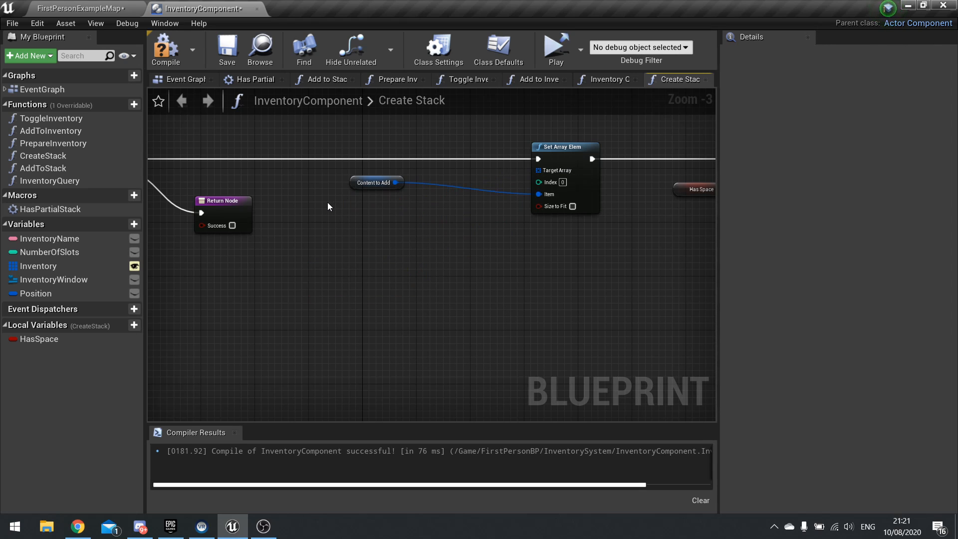
pyautogui.moveTo(378, 211)
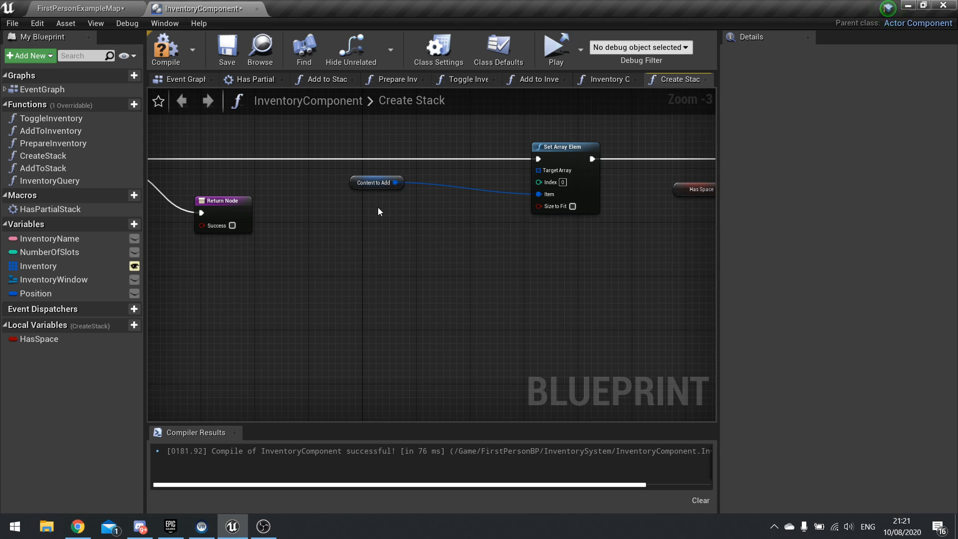
pyautogui.moveTo(342, 212)
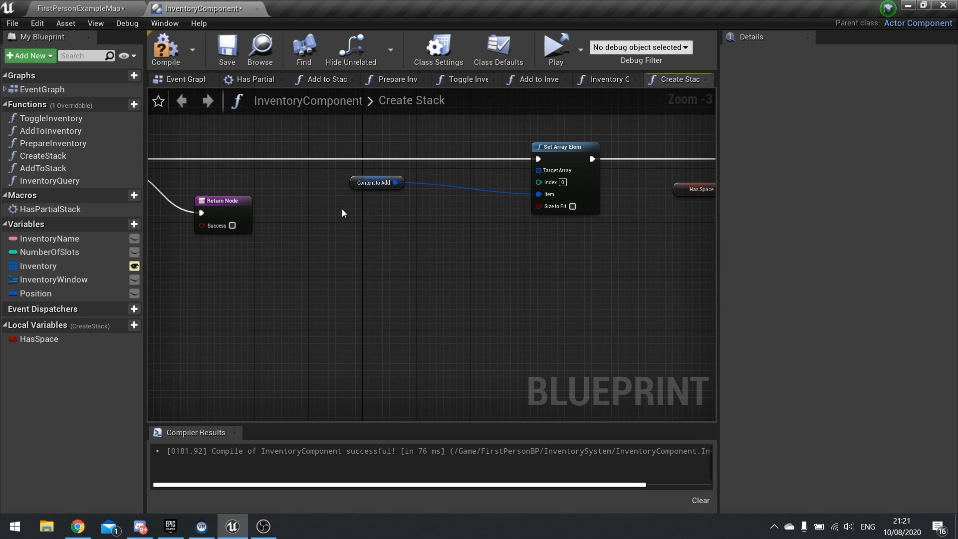
pyautogui.moveTo(334, 222)
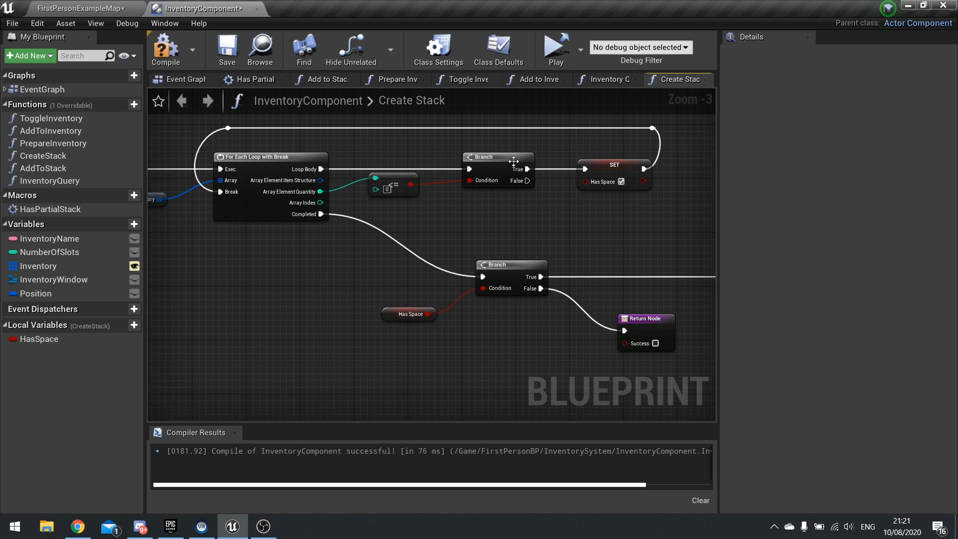
pyautogui.moveTo(590, 188)
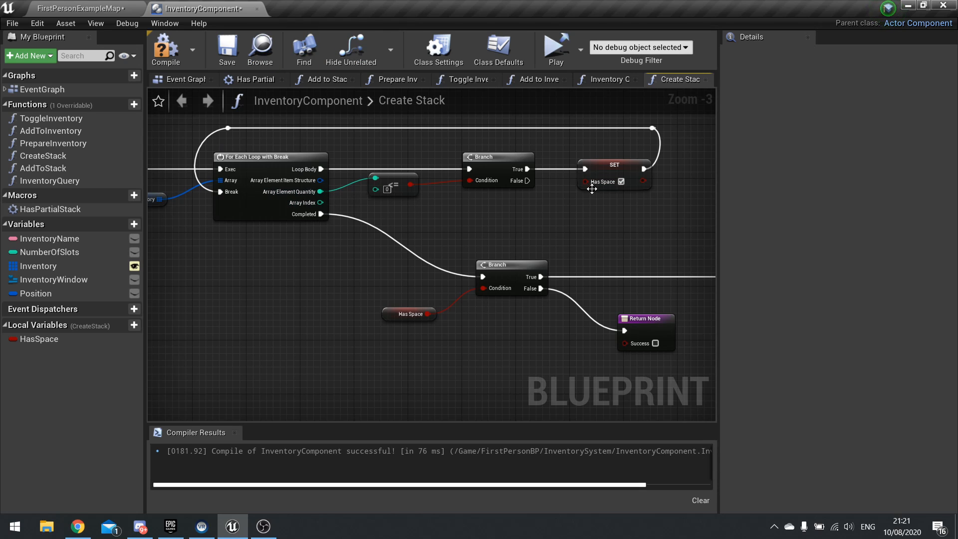
pyautogui.moveTo(305, 202)
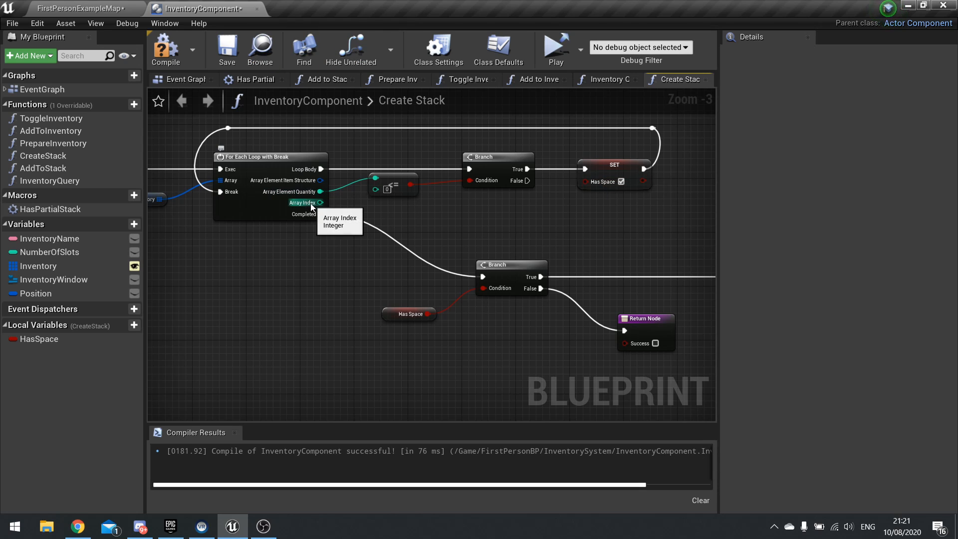
pyautogui.moveTo(494, 185)
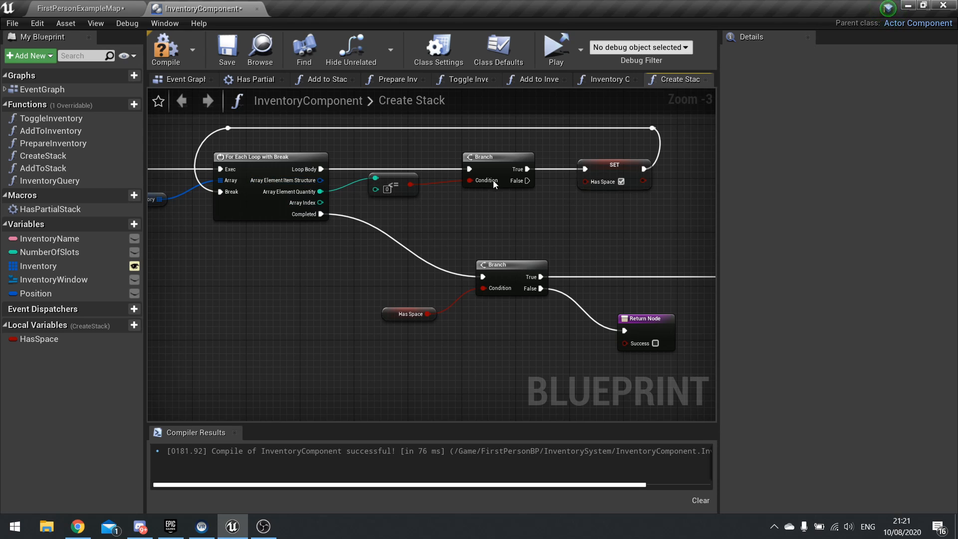
pyautogui.moveTo(308, 205)
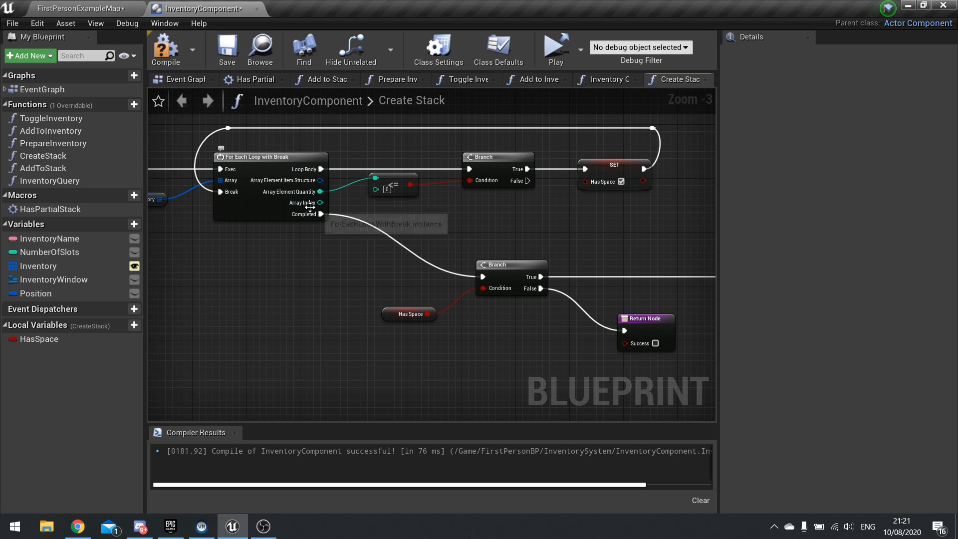
# - Promote the loop's Array Index to a local variable named IdentifiedIndex
pyautogui.moveTo(316, 202); pyautogui.dragTo(702, 215)
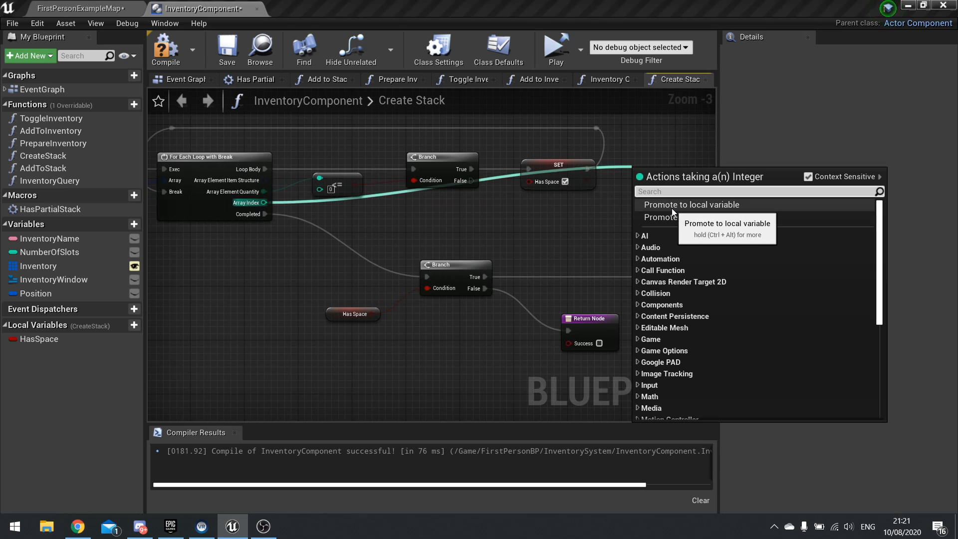
pyautogui.click(690, 204)
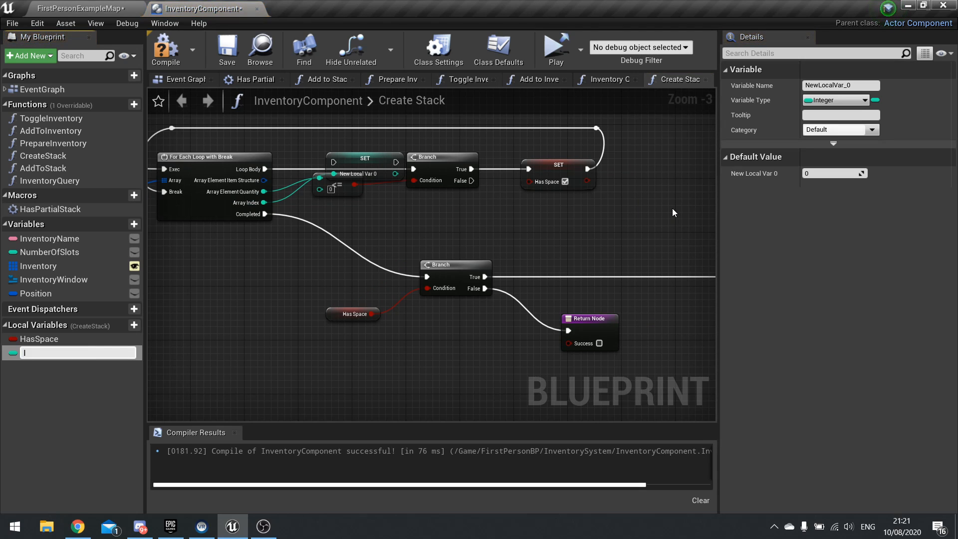
pyautogui.write('Identified')
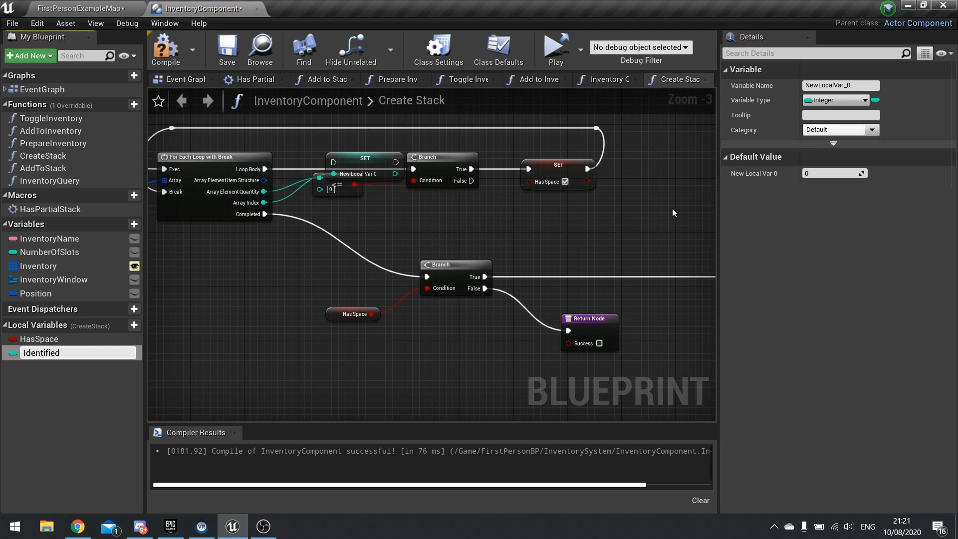
pyautogui.write('IdentifiedIndex')
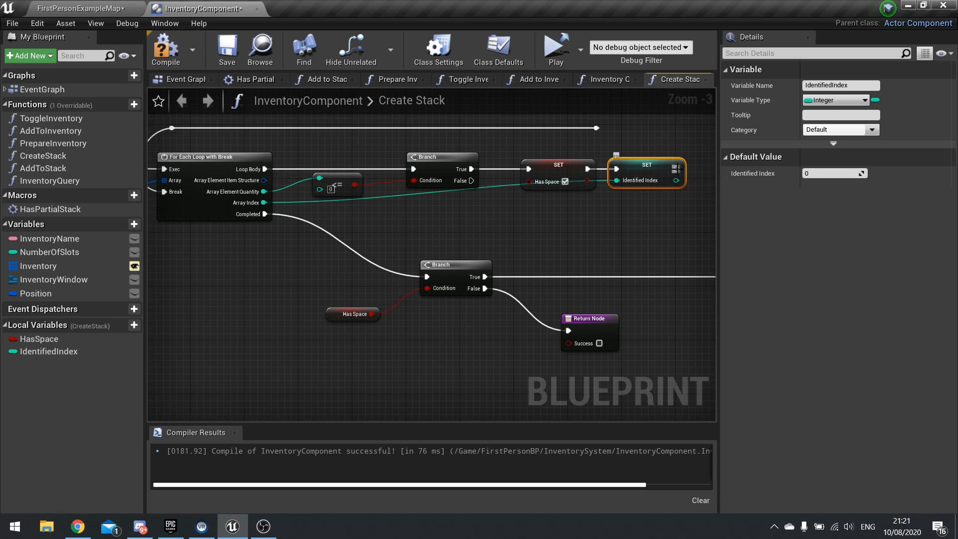
pyautogui.moveTo(622, 128)
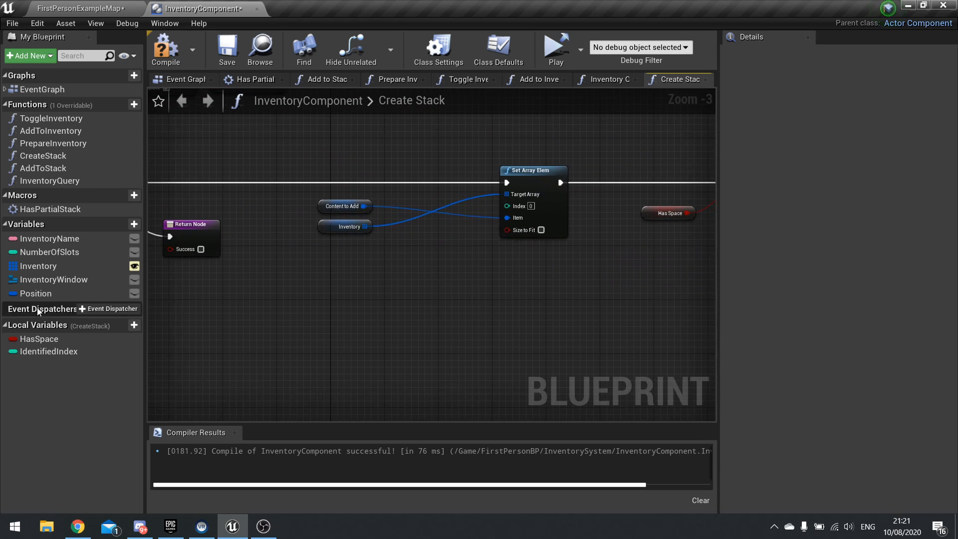
# - Wire the IdentifiedIndex getter into Set Array Elem's Index and compile
pyautogui.click(47, 351)
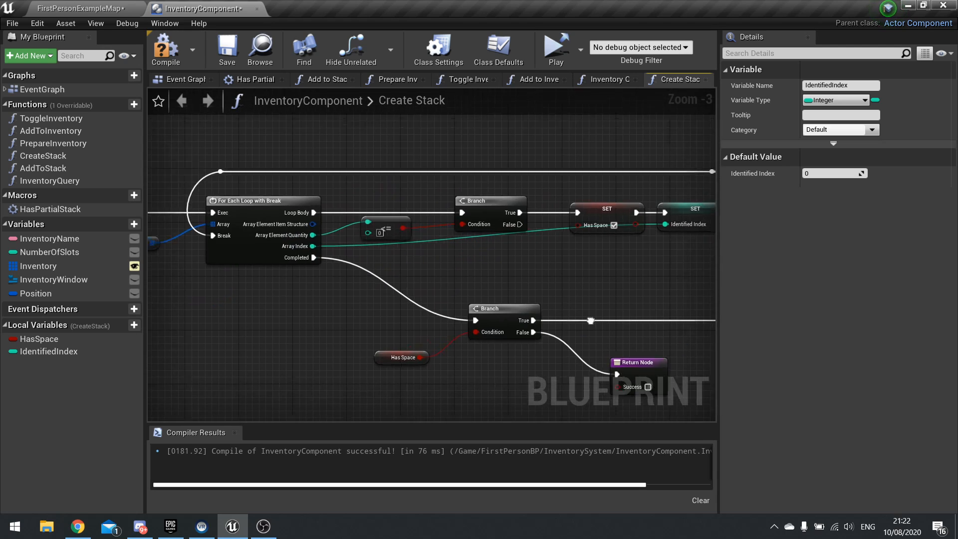
pyautogui.click(165, 49)
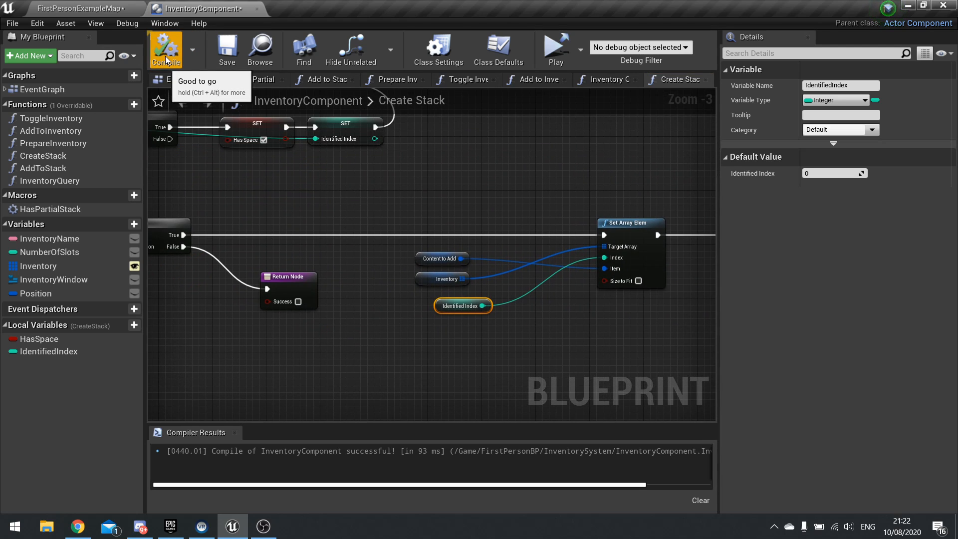